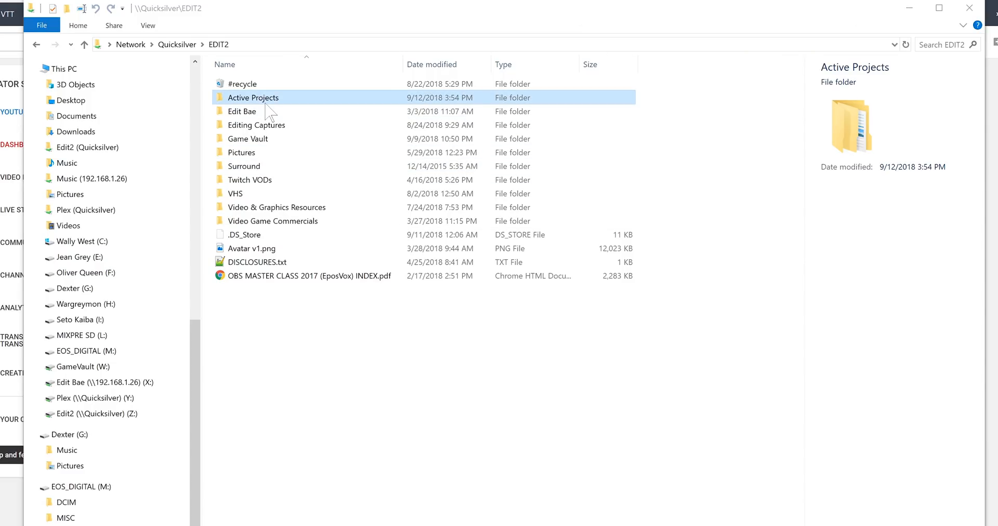
- Browse Edit Bae (X:) > Footage Archive > 2016 and into the EposVox Tech folder
double_click(253, 98)
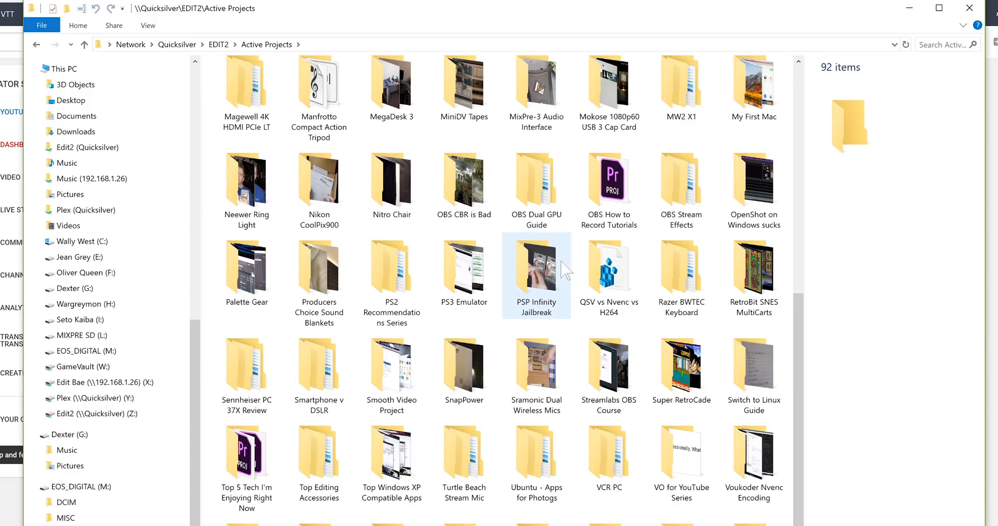
scroll("up", 3)
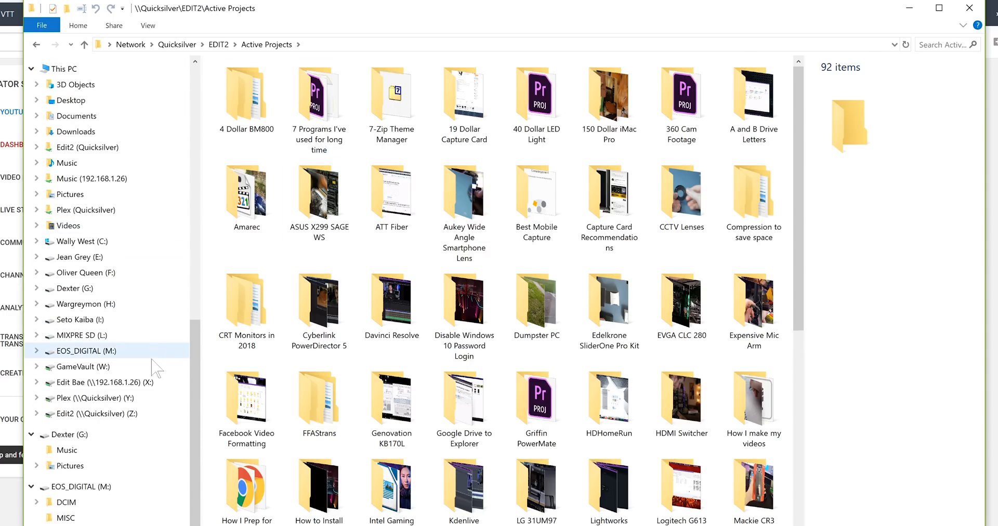
left_click(100, 382)
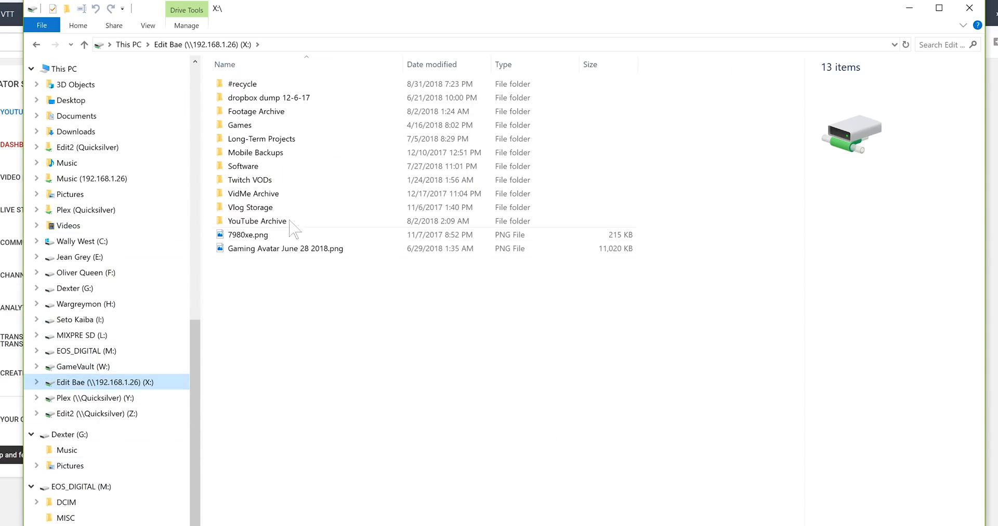
double_click(256, 110)
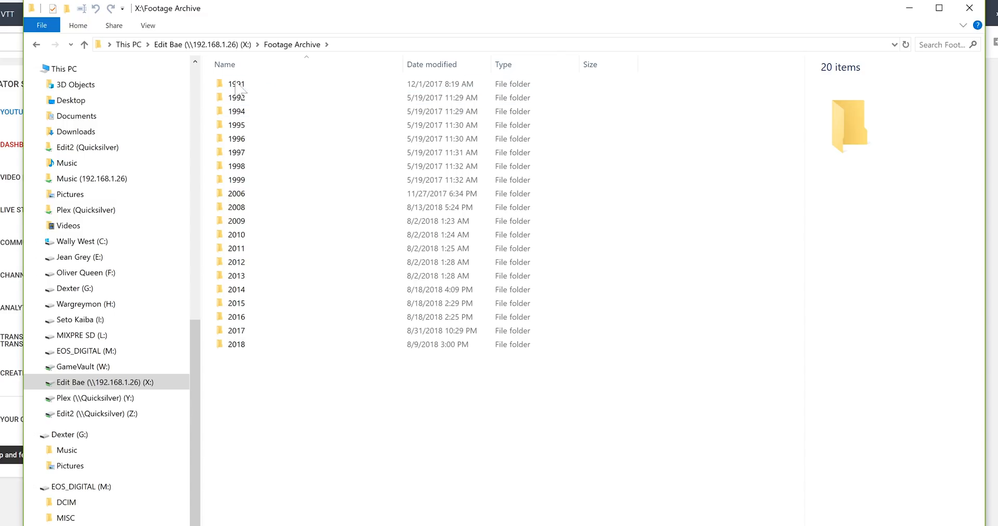
left_click(236, 344)
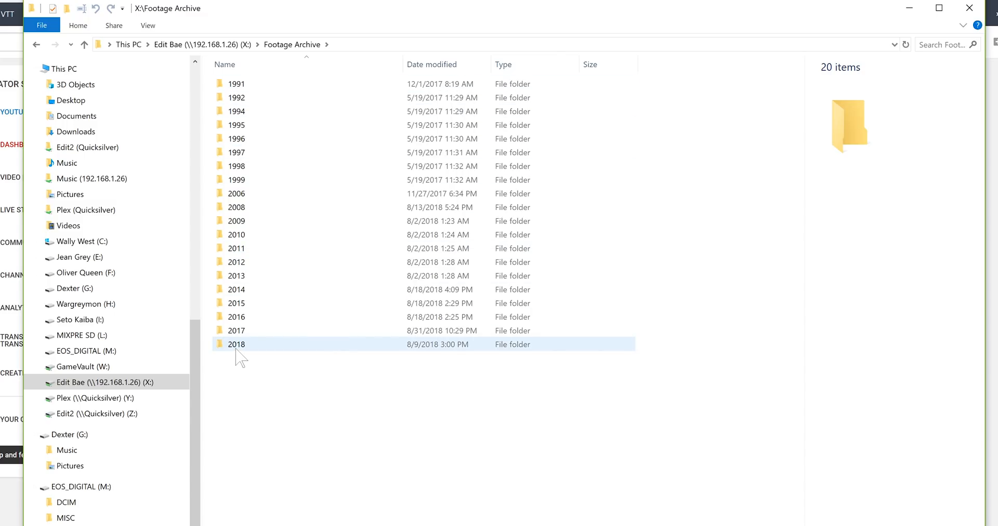
double_click(236, 344)
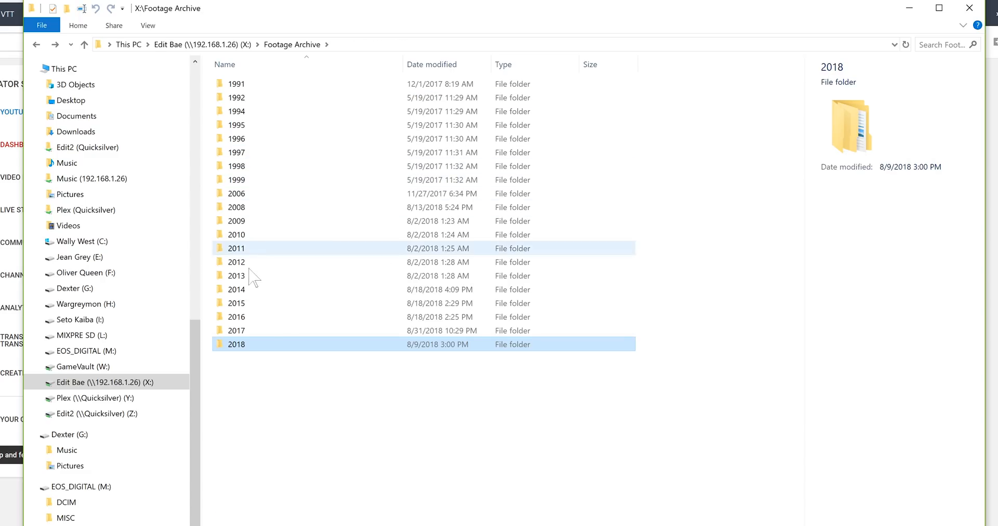
double_click(236, 316)
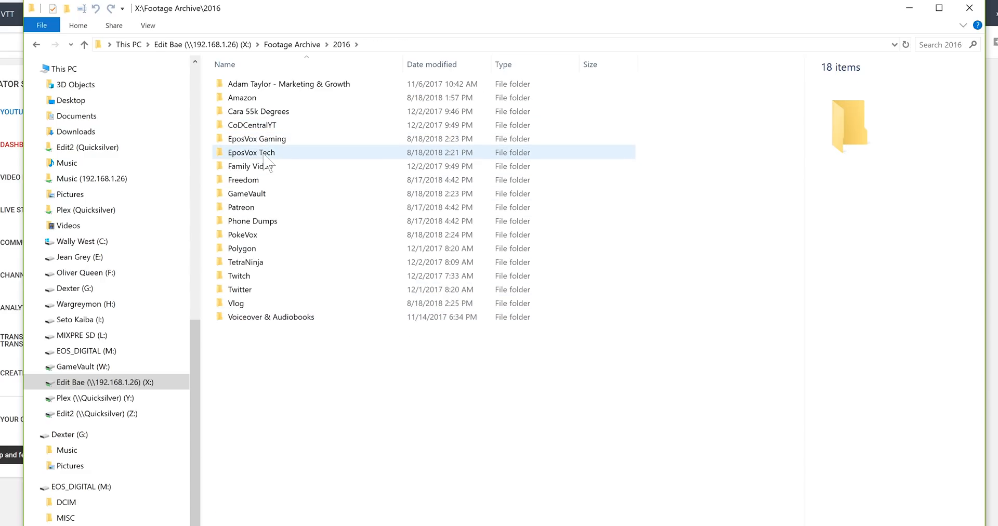
double_click(252, 152)
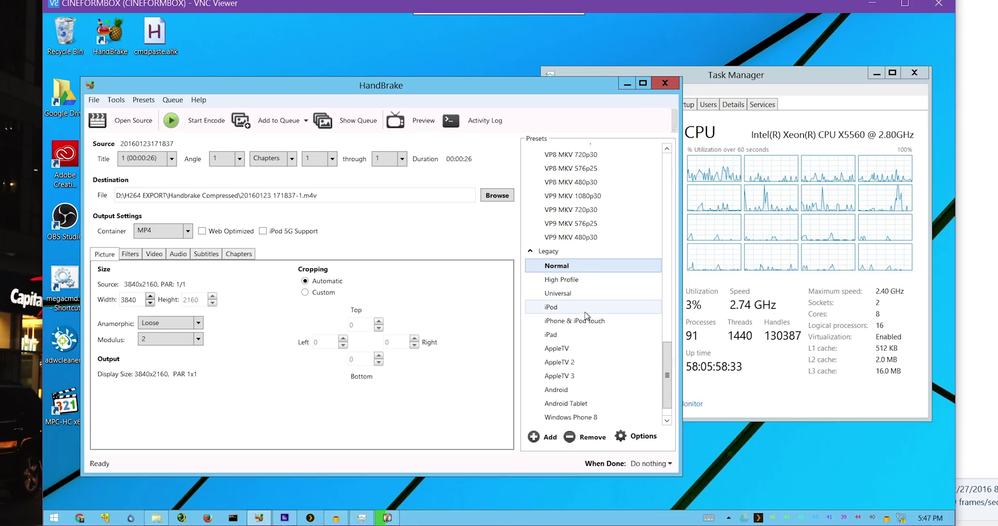
- In HandBrake's Video settings, set the Constant Quality slider to RF 14 and choose Constant Framerate
left_click(130, 253)
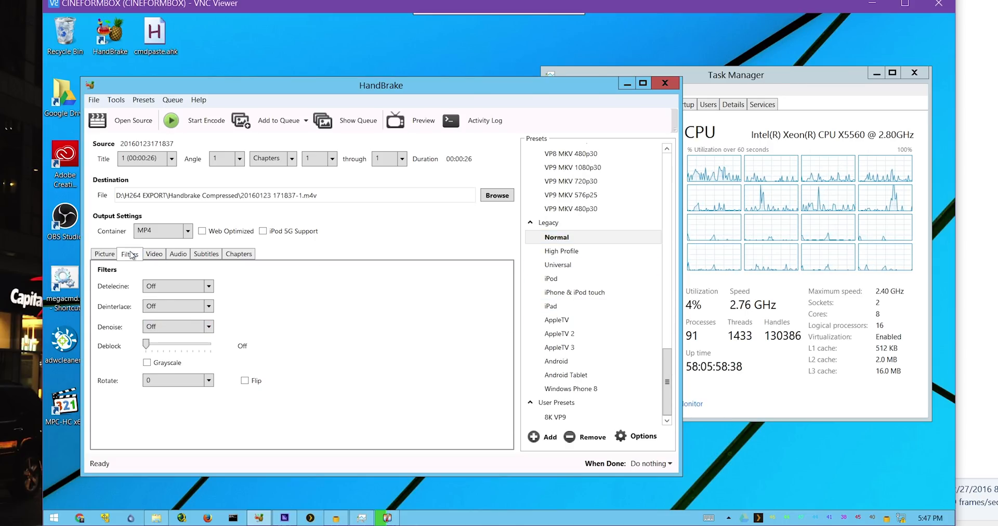
left_click(153, 253)
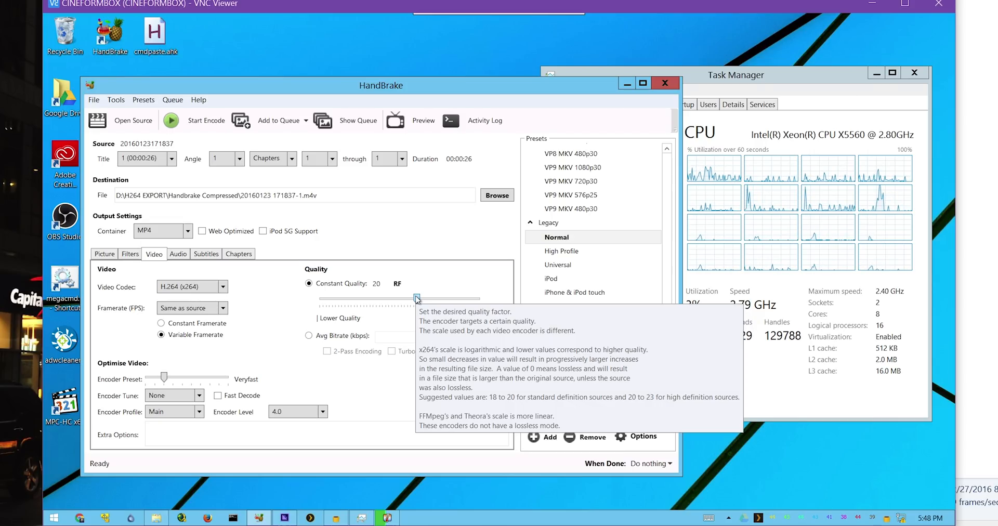
left_click_drag(416, 298, 436, 298)
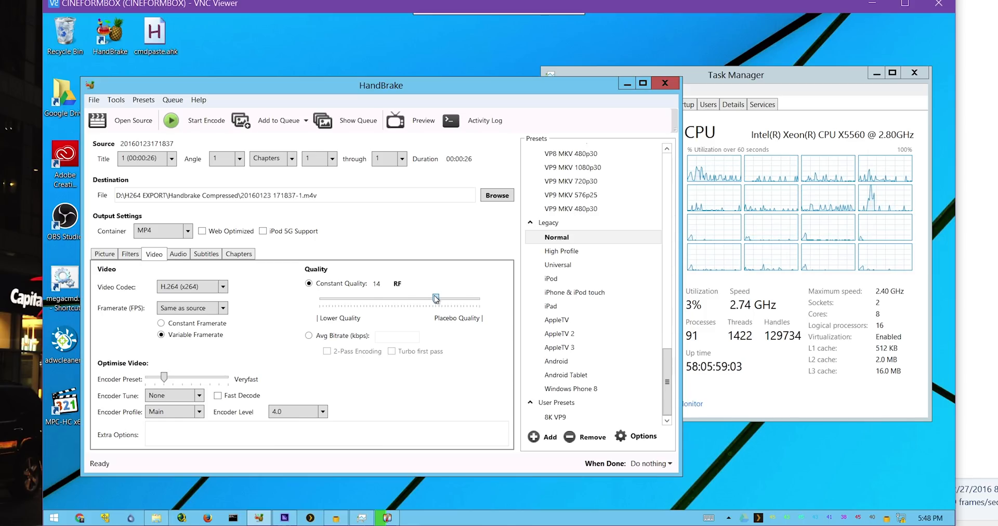
left_click(161, 323)
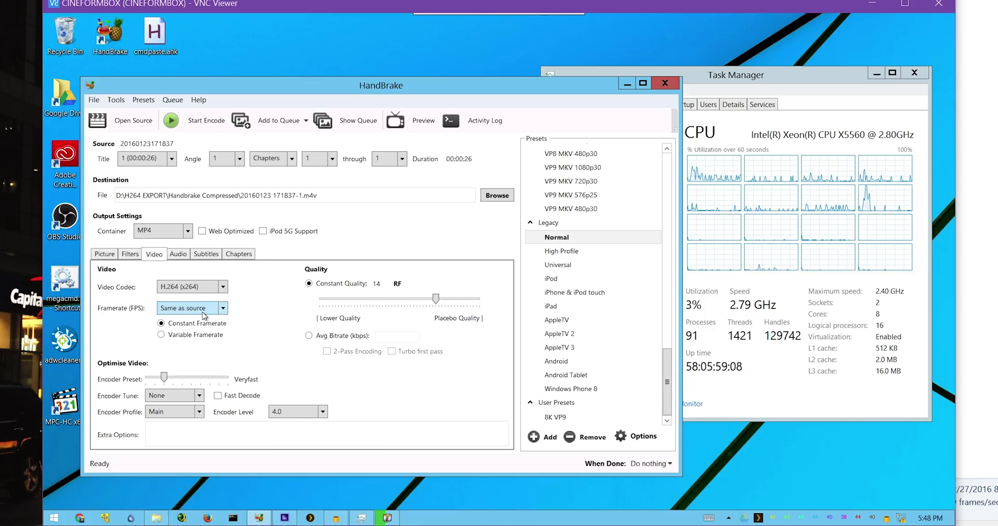
left_click(178, 254)
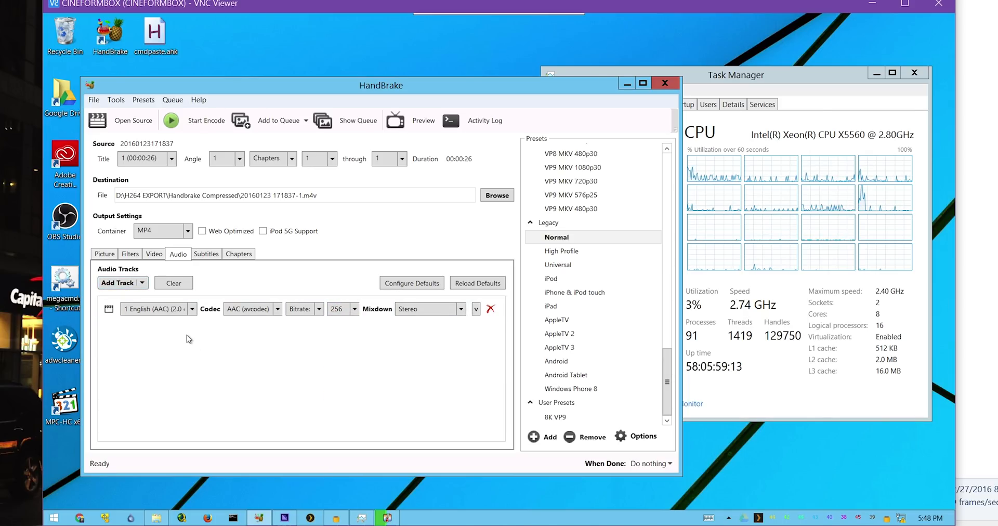
mouse_move(316, 268)
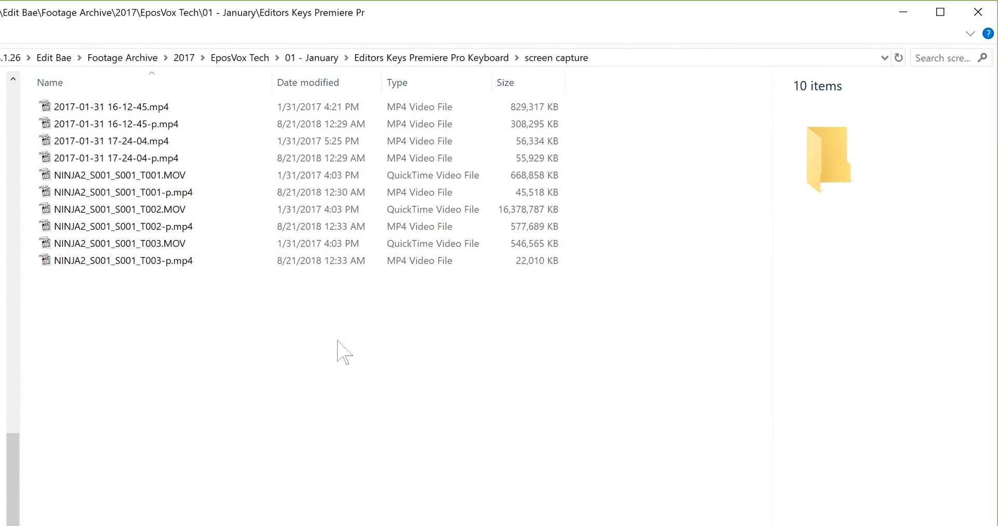
- Play the T002 original and its compressed T002-p.mp4 copy to compare quality
left_click(119, 175)
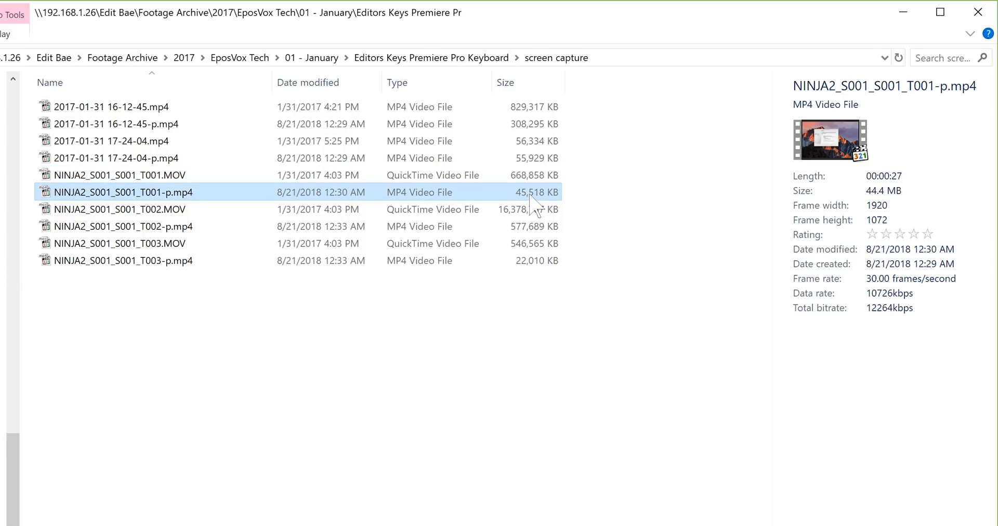
mouse_move(735, 260)
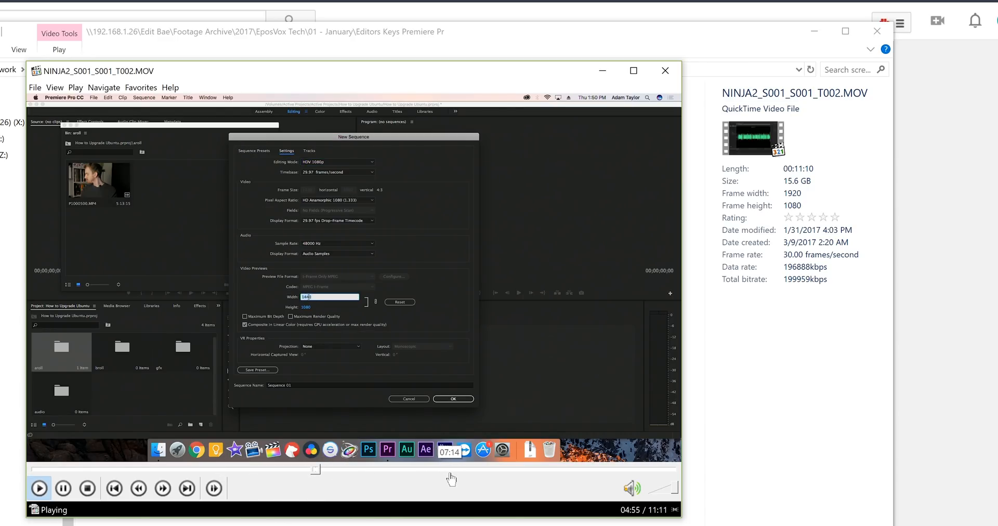
left_click(452, 399)
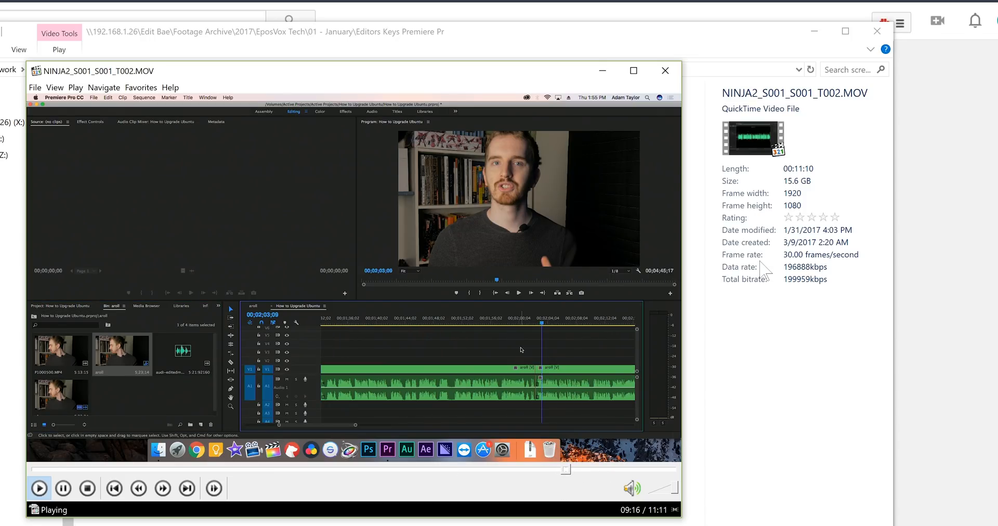
left_click(666, 71)
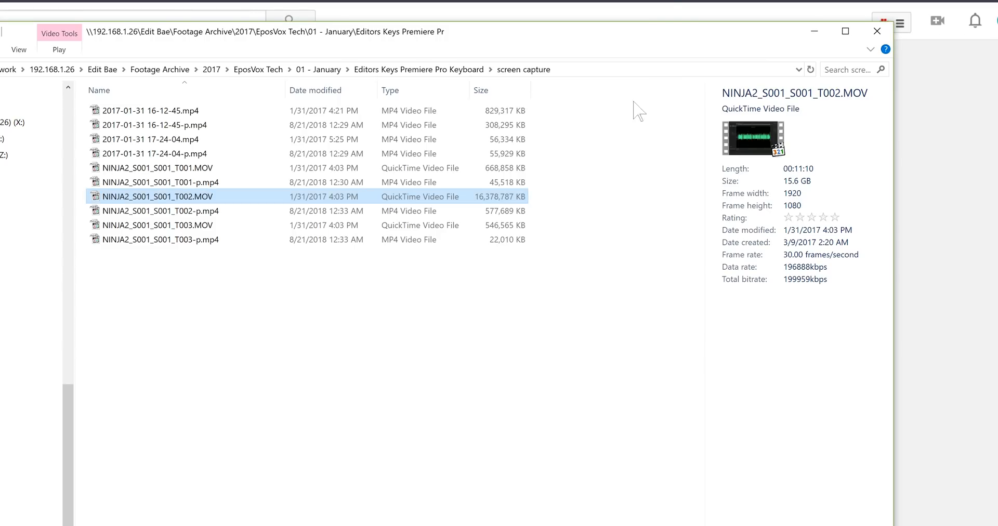
left_click(159, 211)
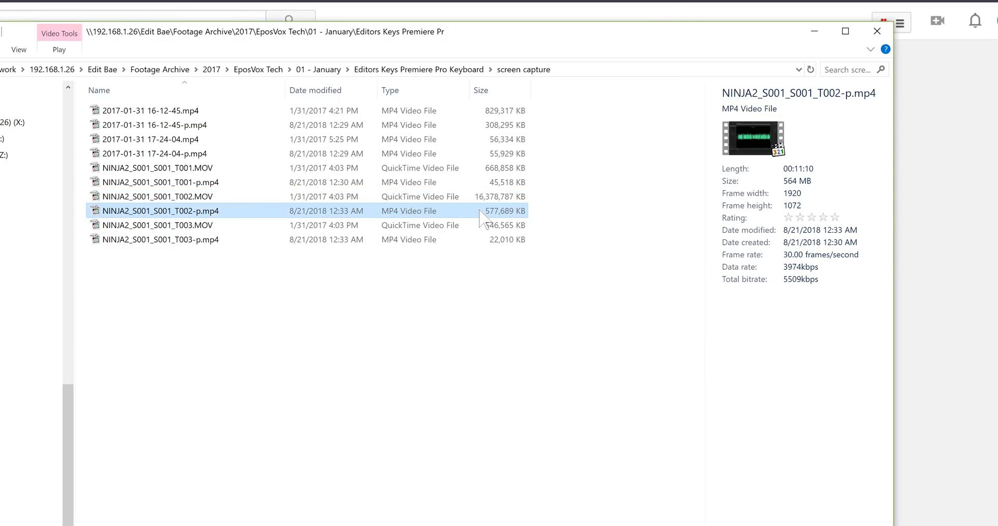
double_click(161, 211)
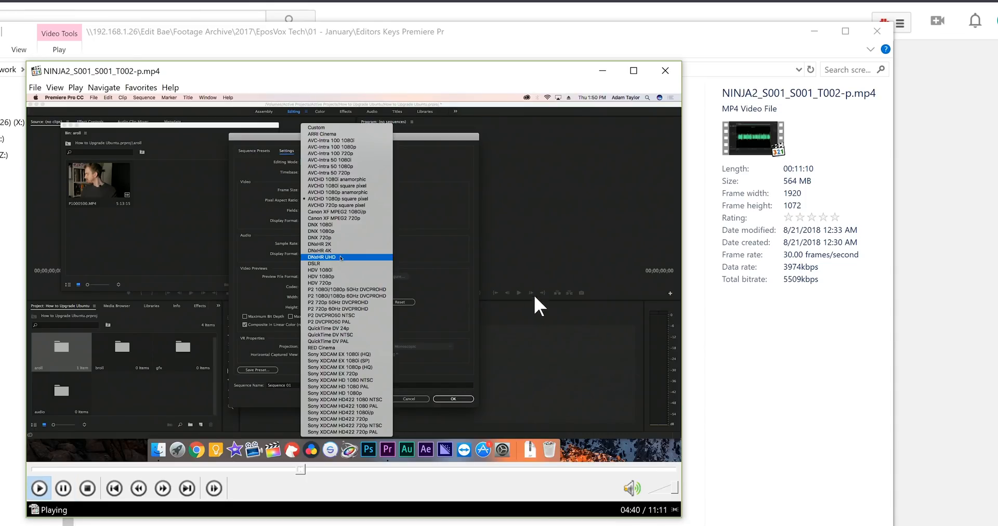
left_click(320, 257)
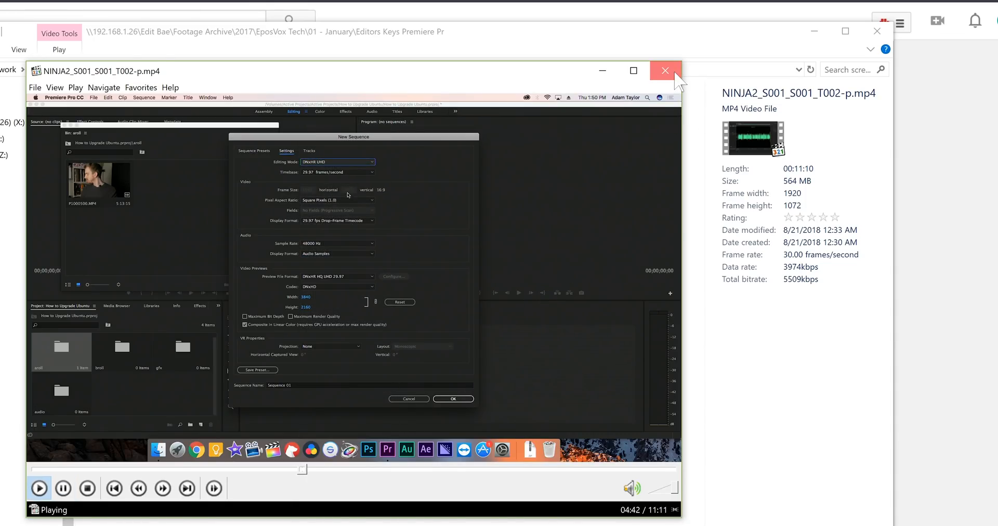
left_click(665, 70)
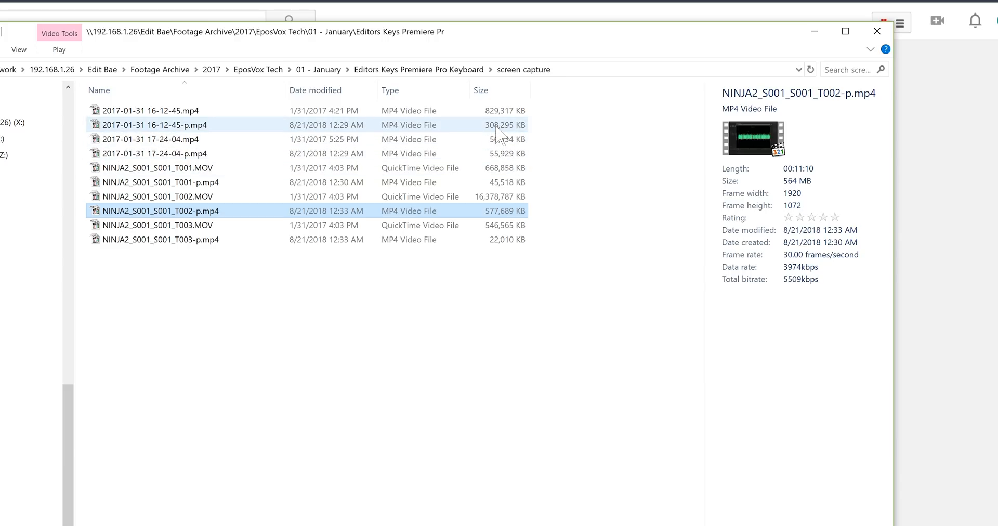
- Select the five original MP4/MOV clips and permanently delete them, confirming the prompt
left_click(149, 110)
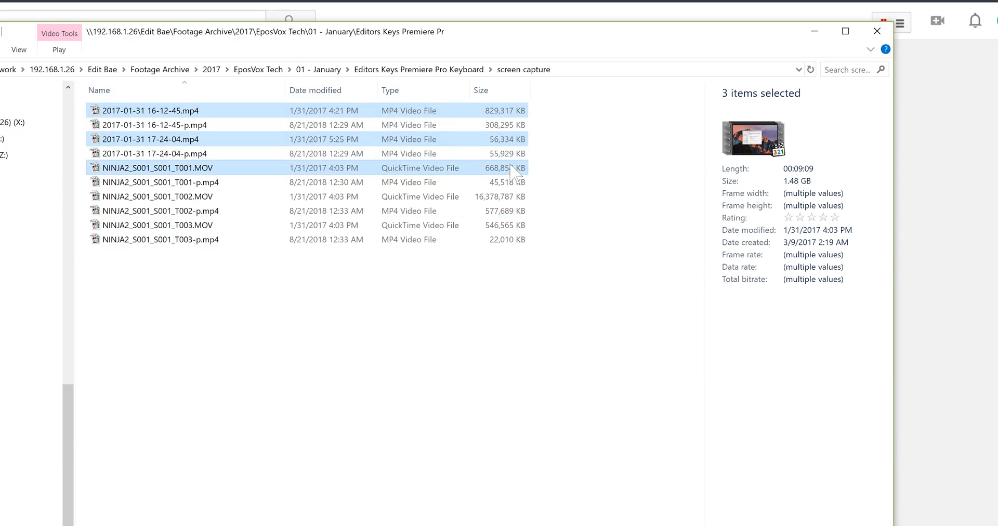
left_click(157, 224)
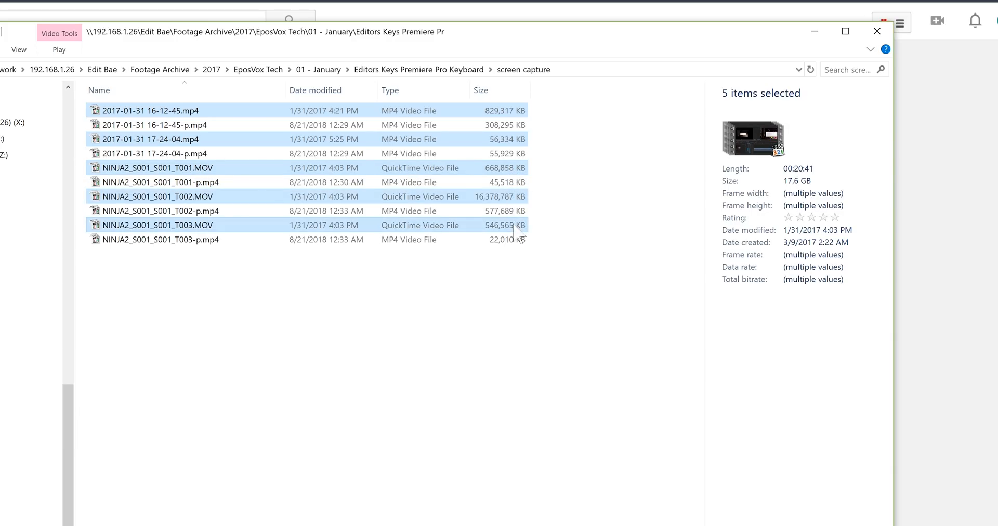
key("Delete")
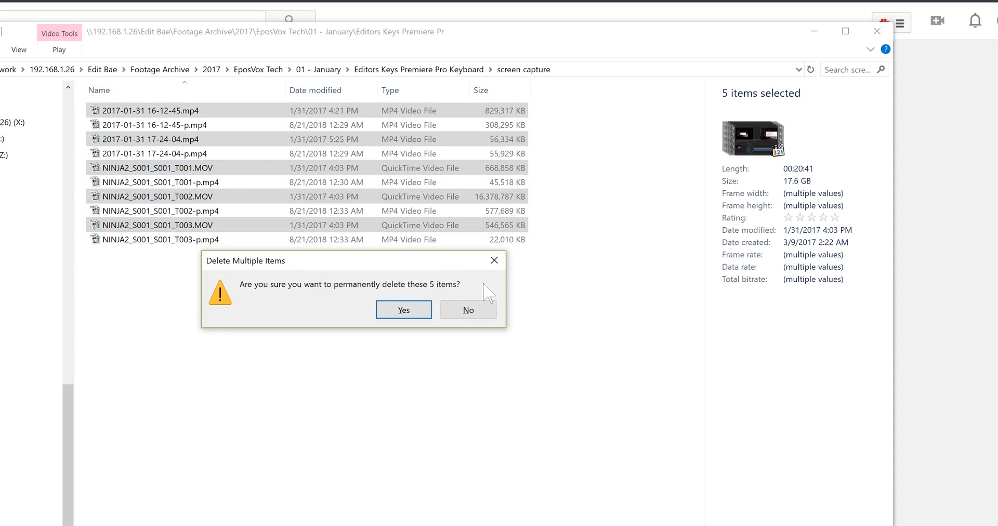
left_click(403, 310)
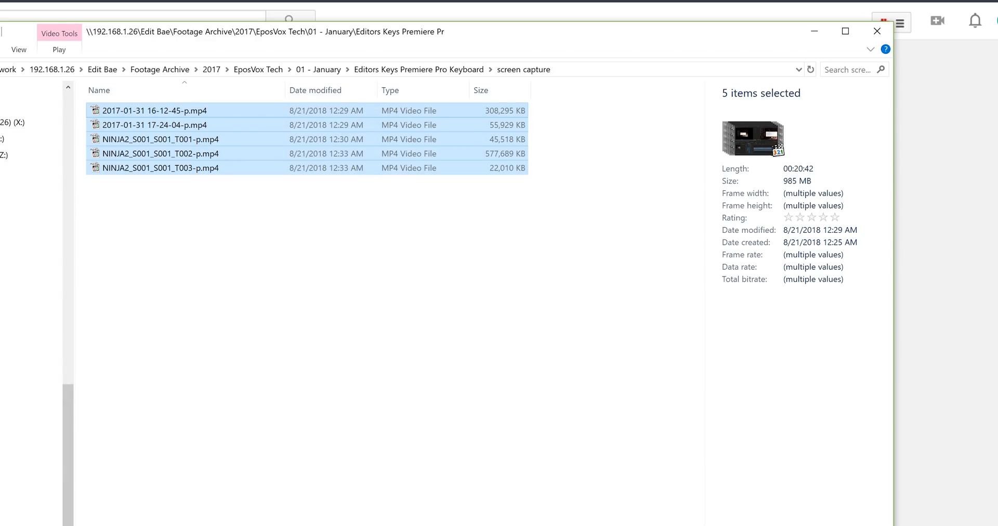
mouse_move(774, 198)
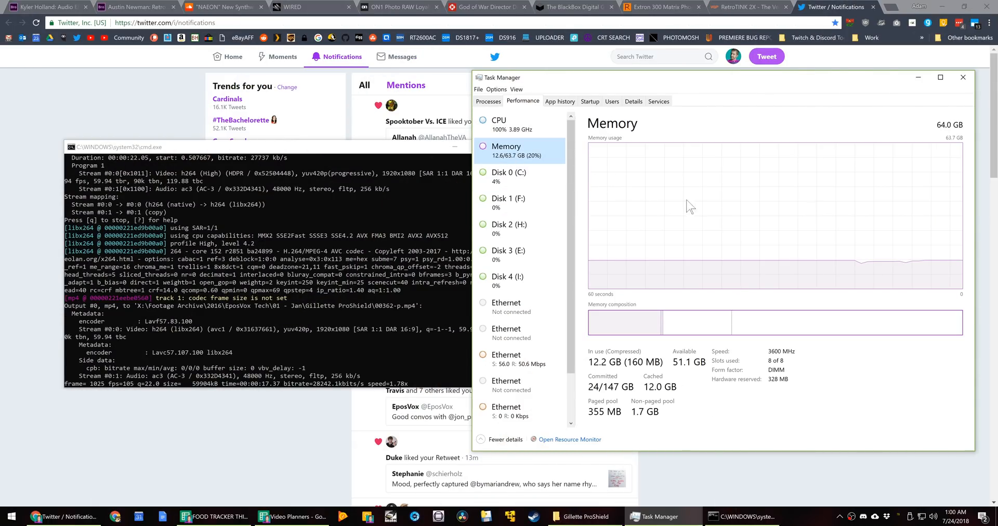
- Check CPU and Ethernet load in Task Manager while the CRF14 encode runs
left_click(499, 125)
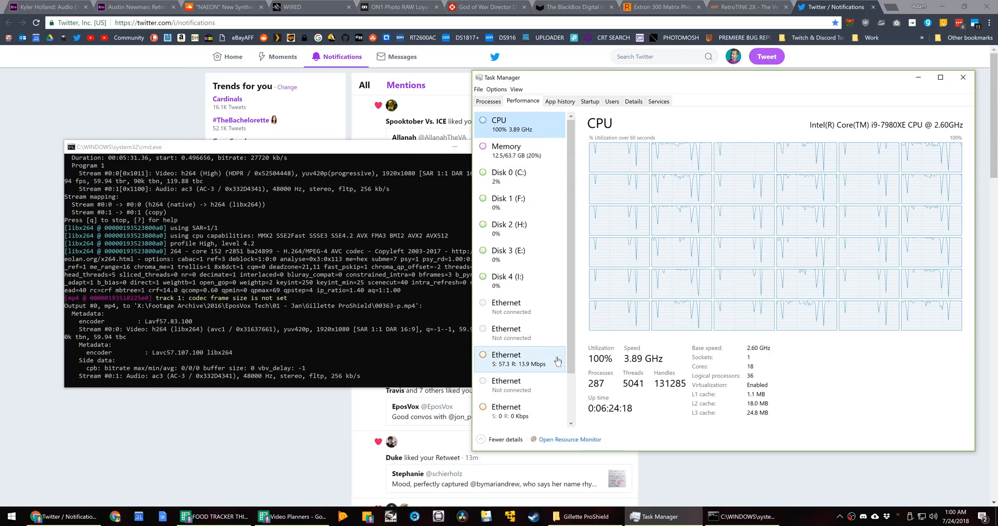
left_click(506, 354)
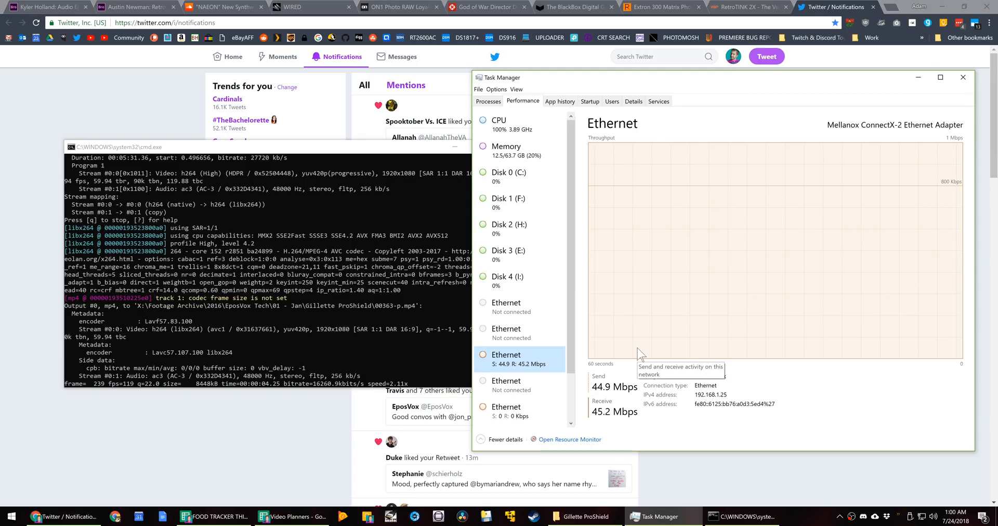
left_click(499, 124)
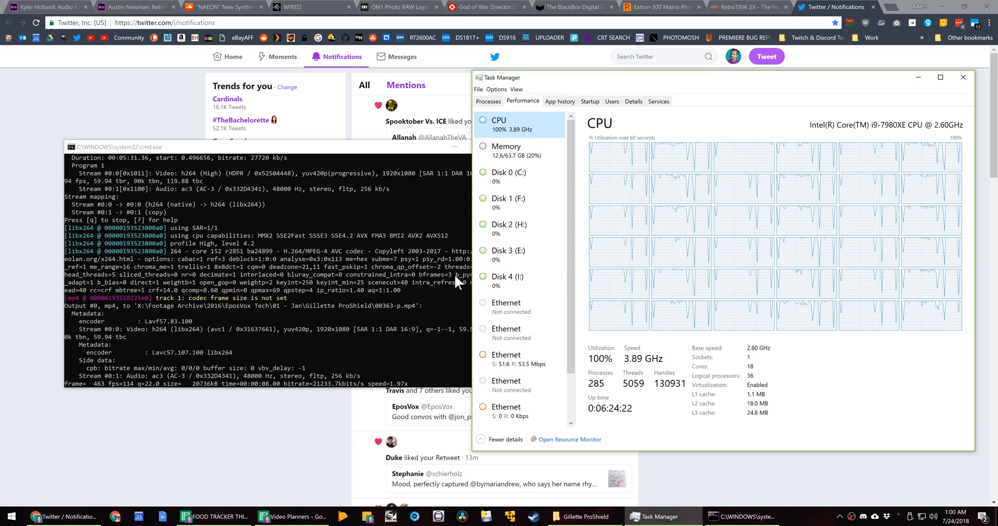
left_click(578, 517)
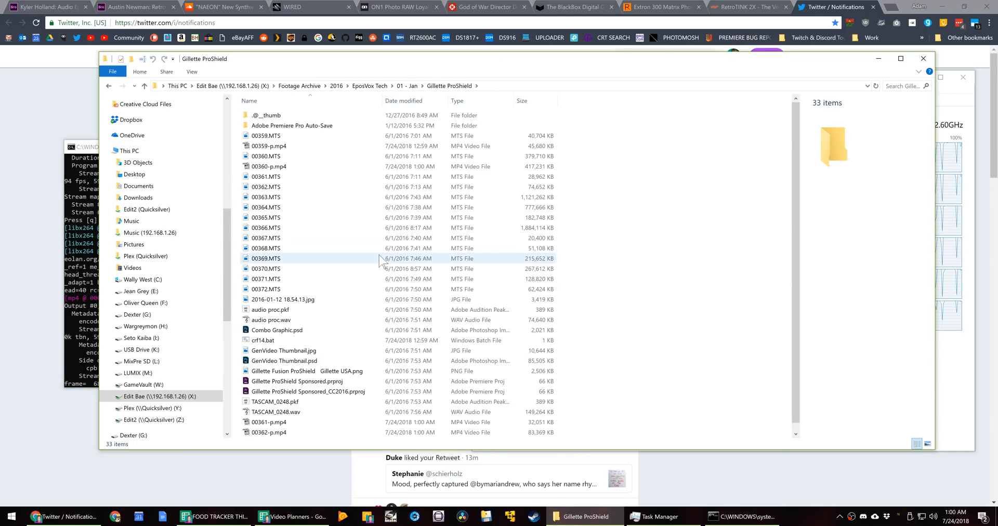
- Go up to 01 - Jan and open the Microphone Showdown folder
left_click(122, 86)
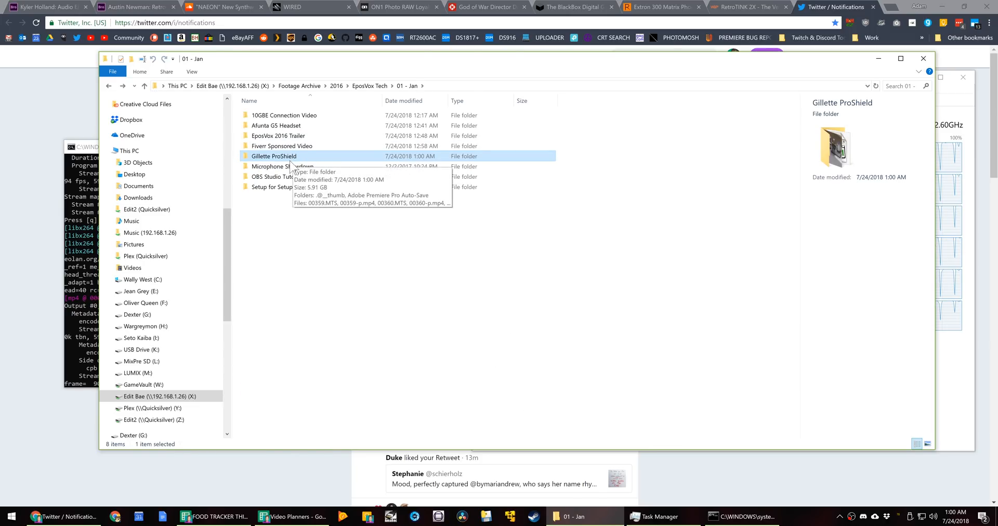
double_click(280, 166)
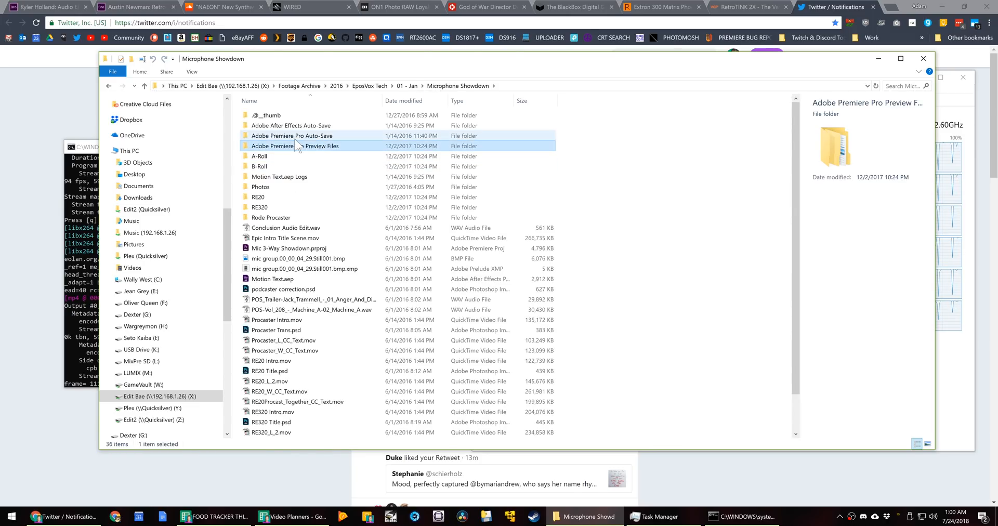
mouse_move(312, 153)
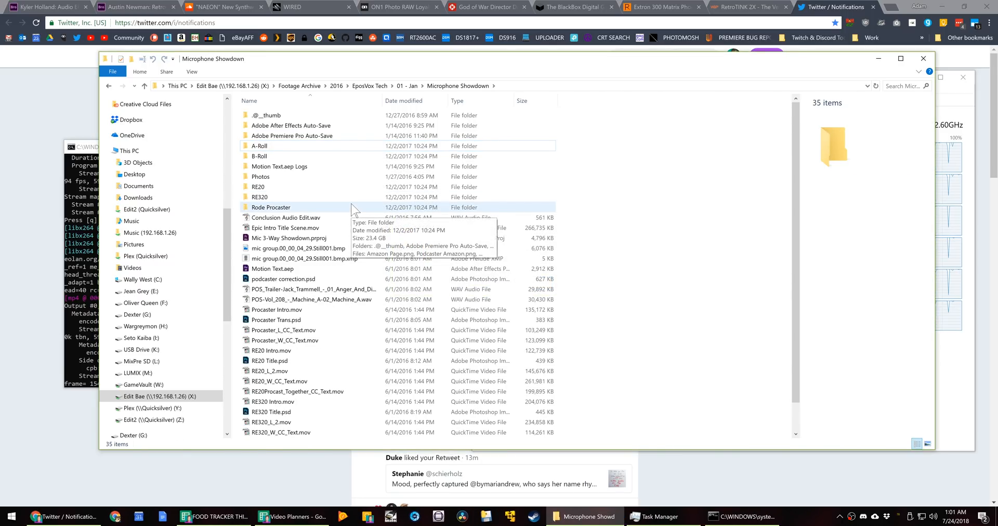
mouse_move(580, 195)
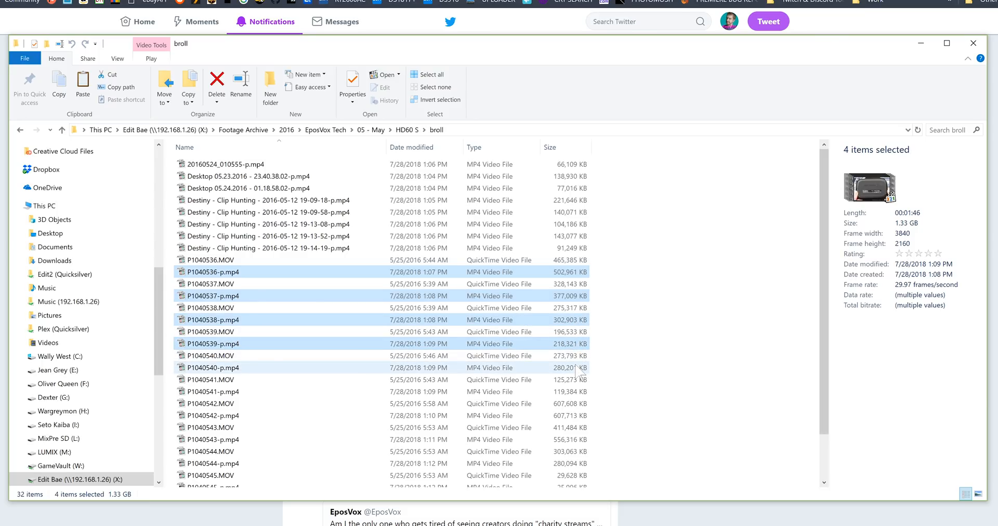
- Select the twelve broll clips and permanently delete them, confirming the prompt
left_click(210, 380)
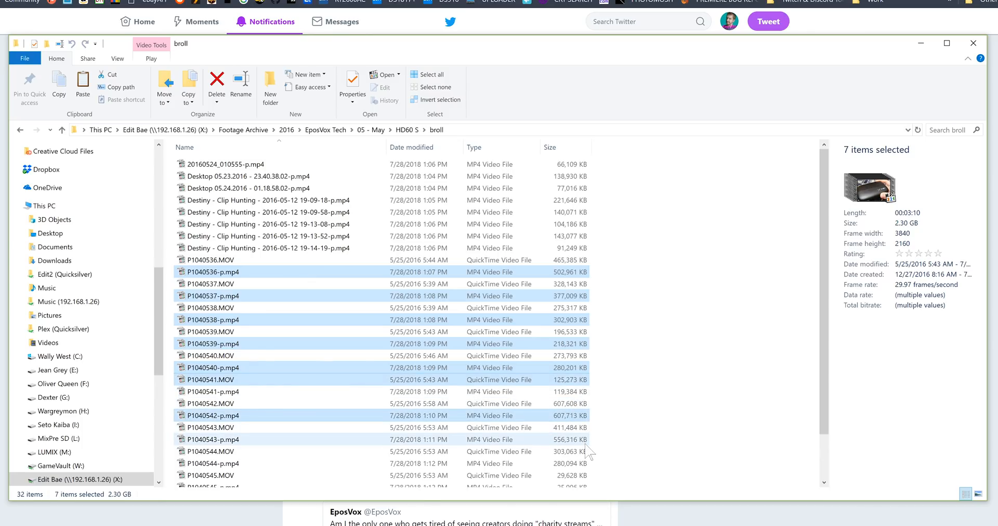
scroll("down", 3)
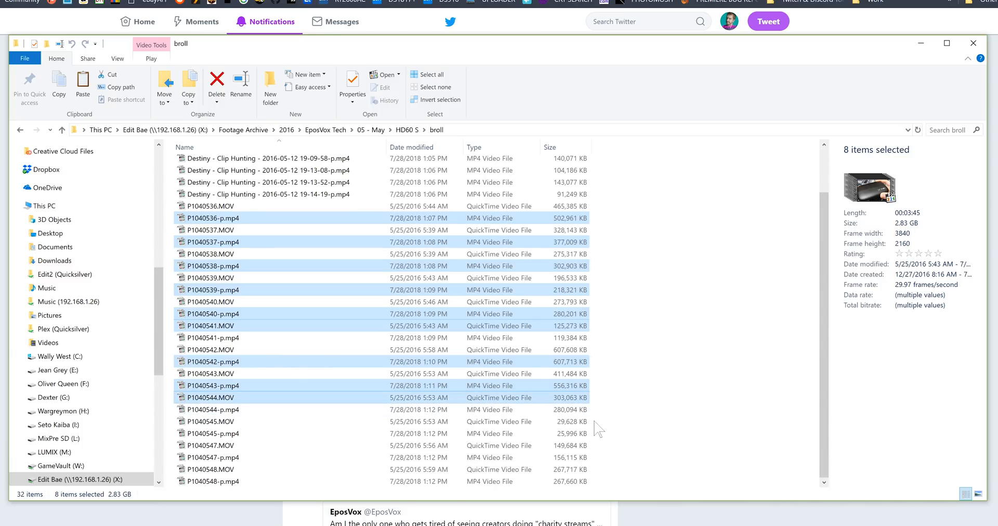
left_click(209, 421)
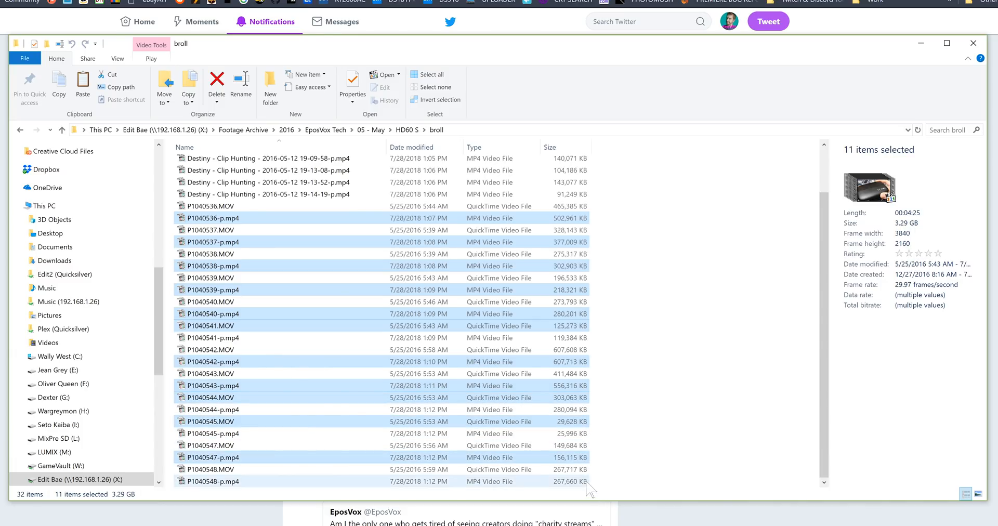
left_click(216, 81)
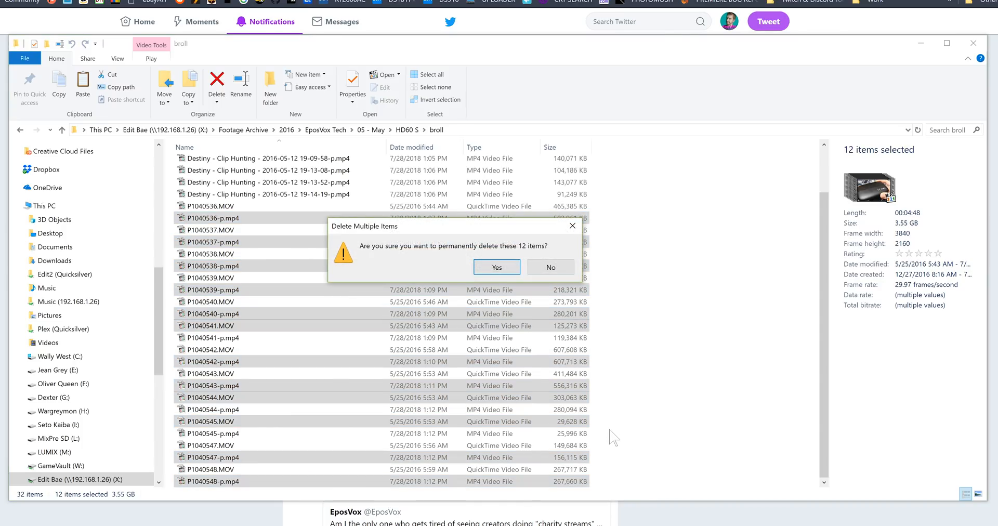
left_click(496, 267)
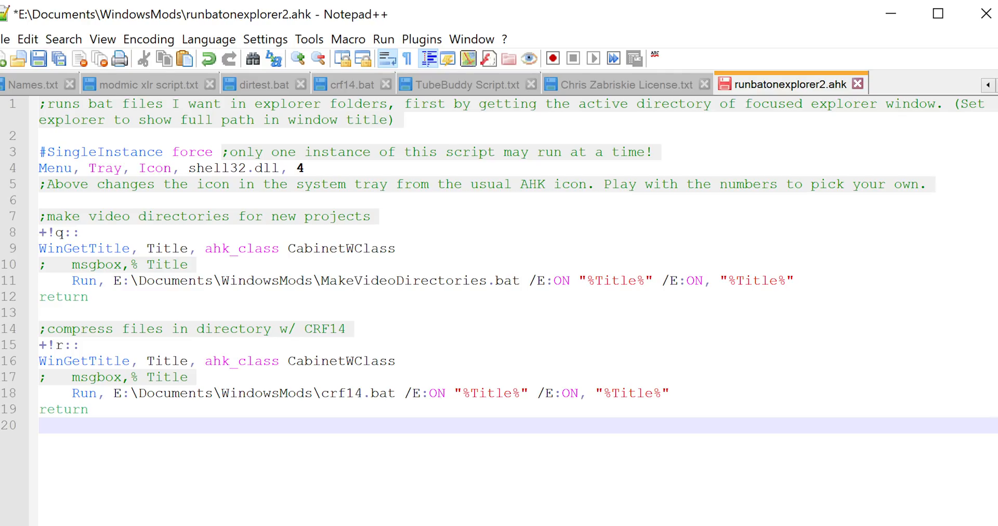
- Switch Notepad++ to the crf14.bat tab to view the batch script
left_click(352, 83)
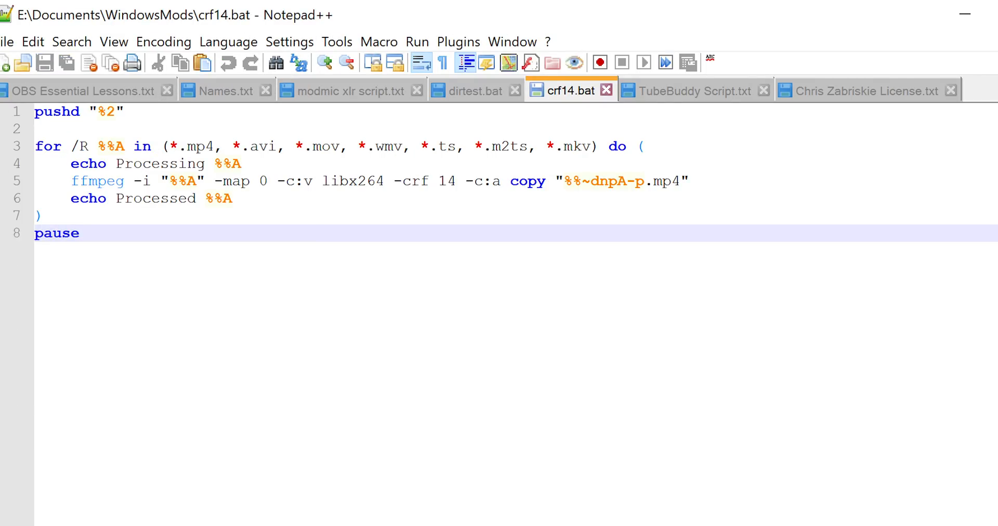